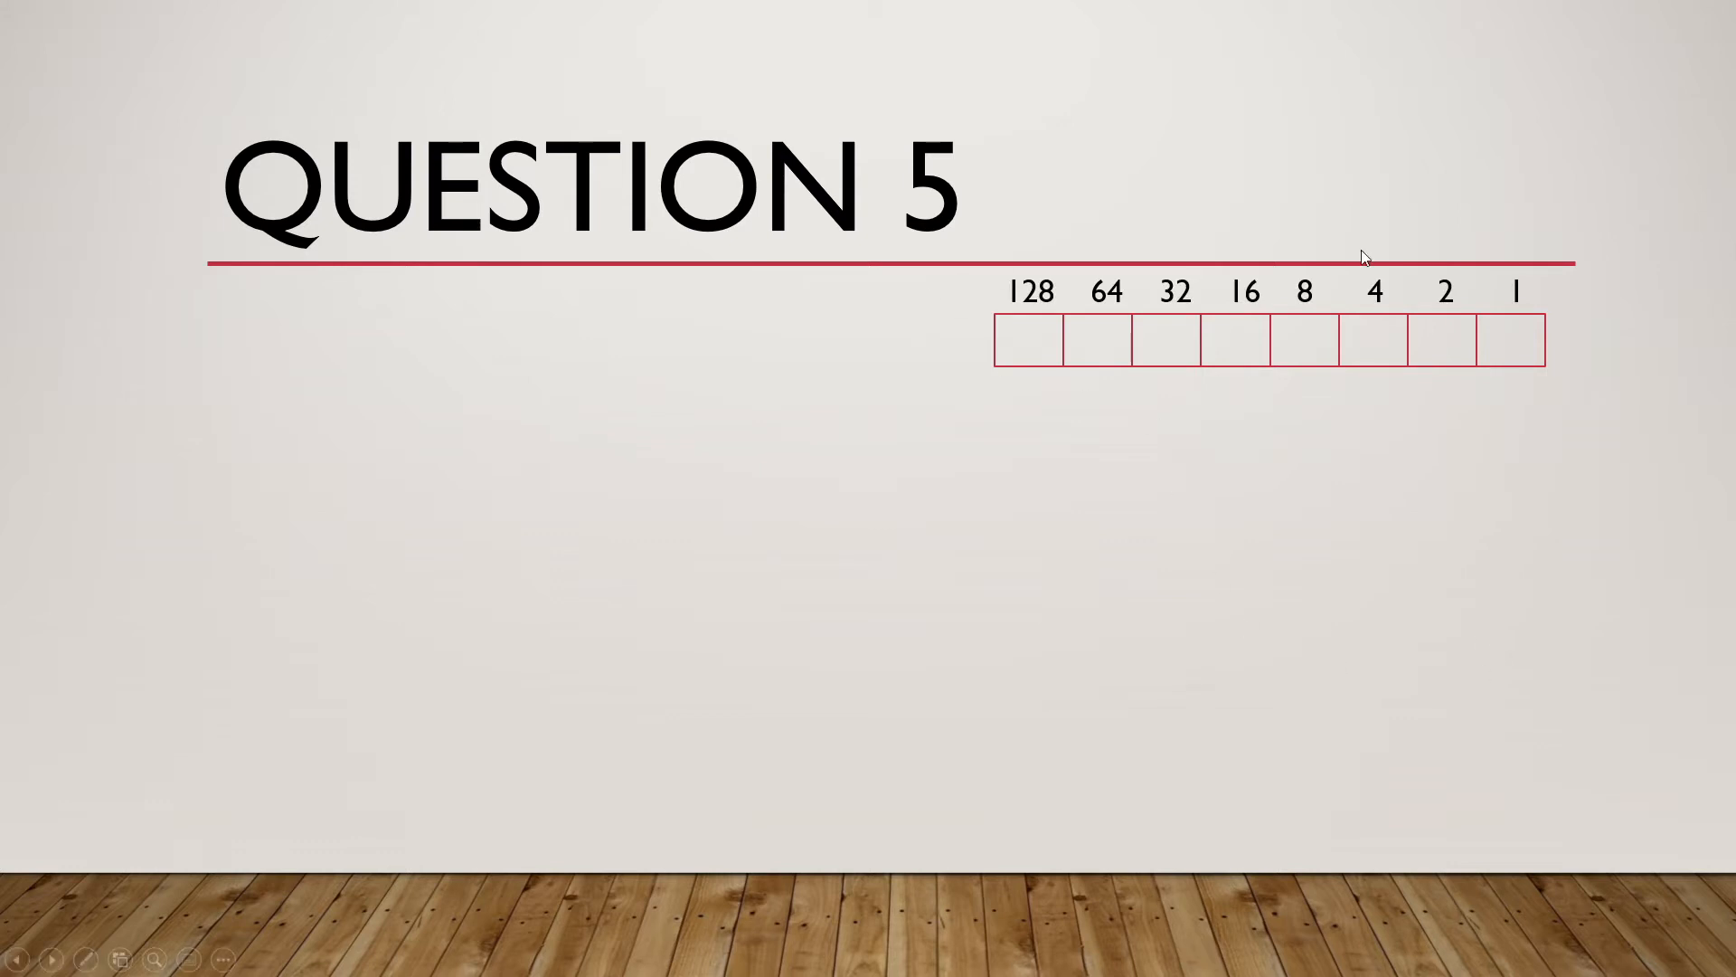
mouse_move(1326, 512)
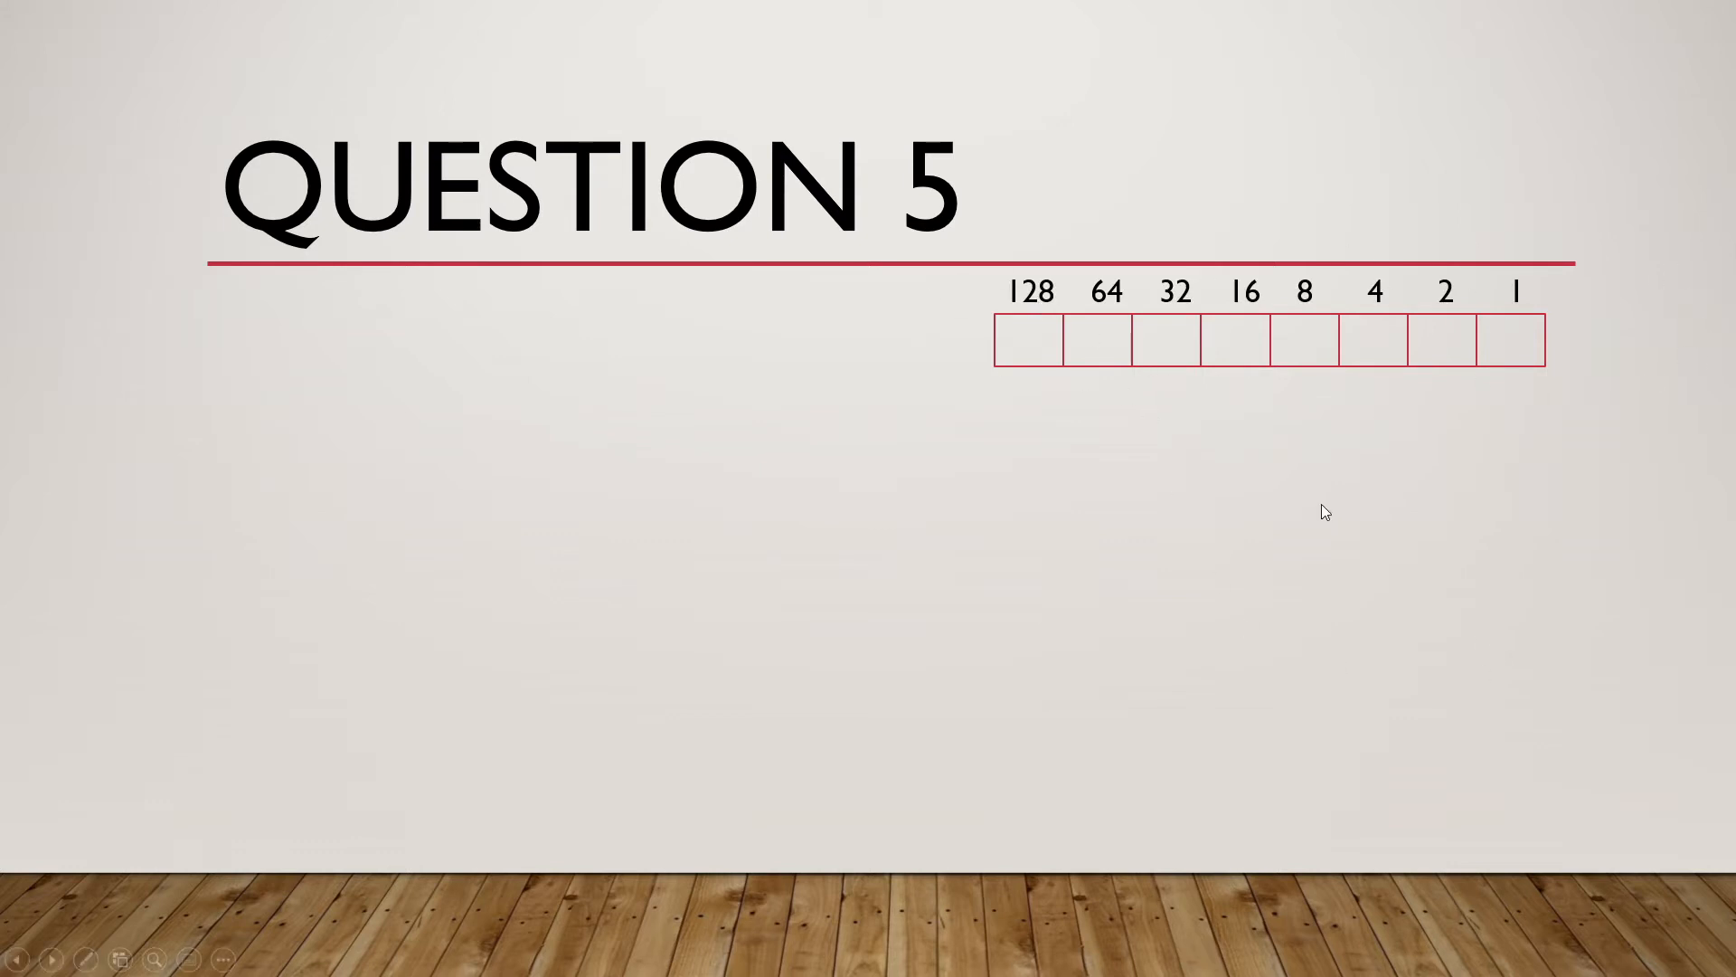
mouse_move(1519, 277)
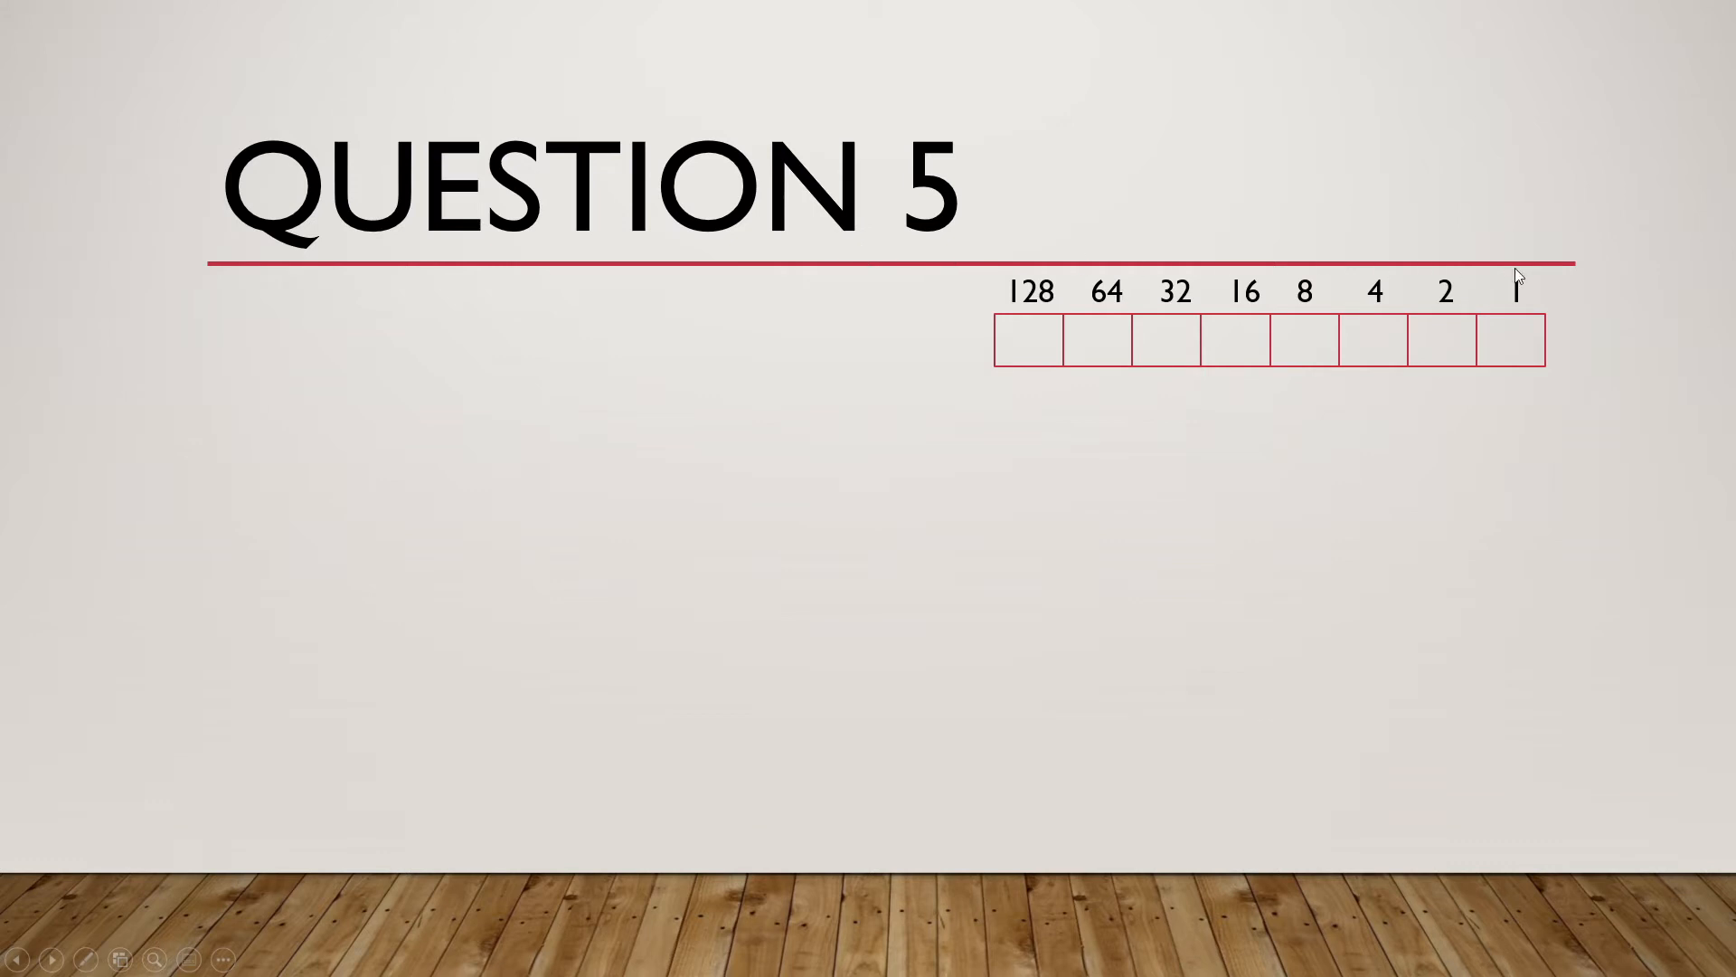
mouse_move(1345, 465)
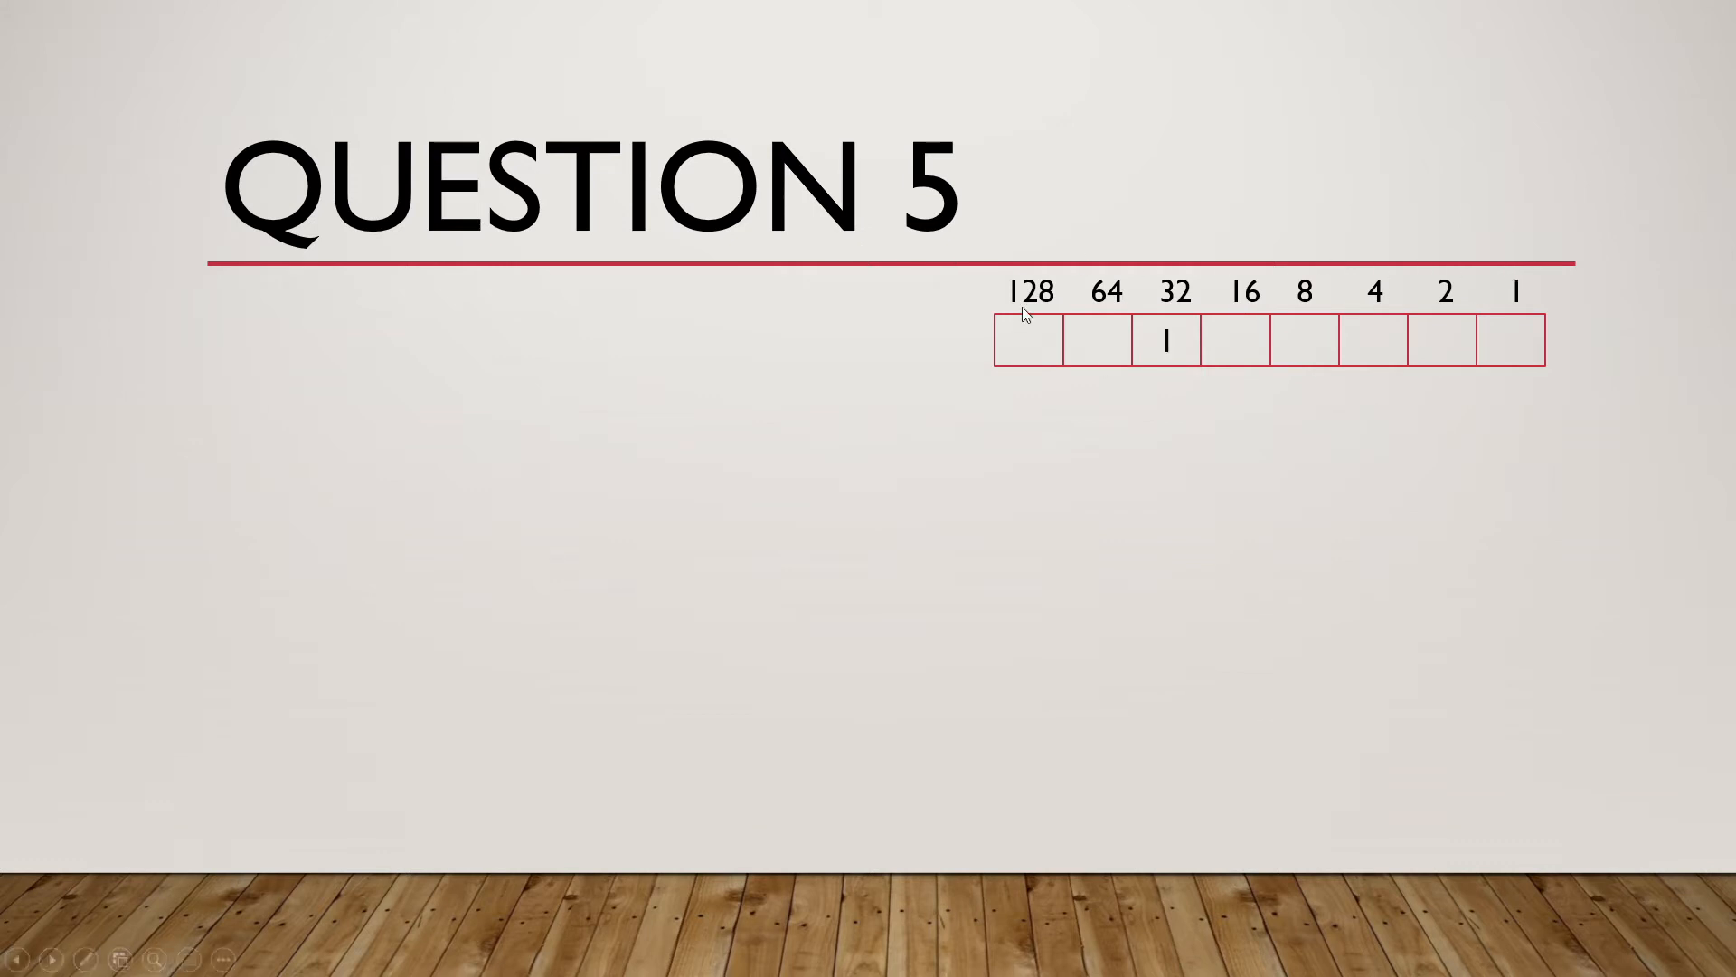
mouse_move(1217, 428)
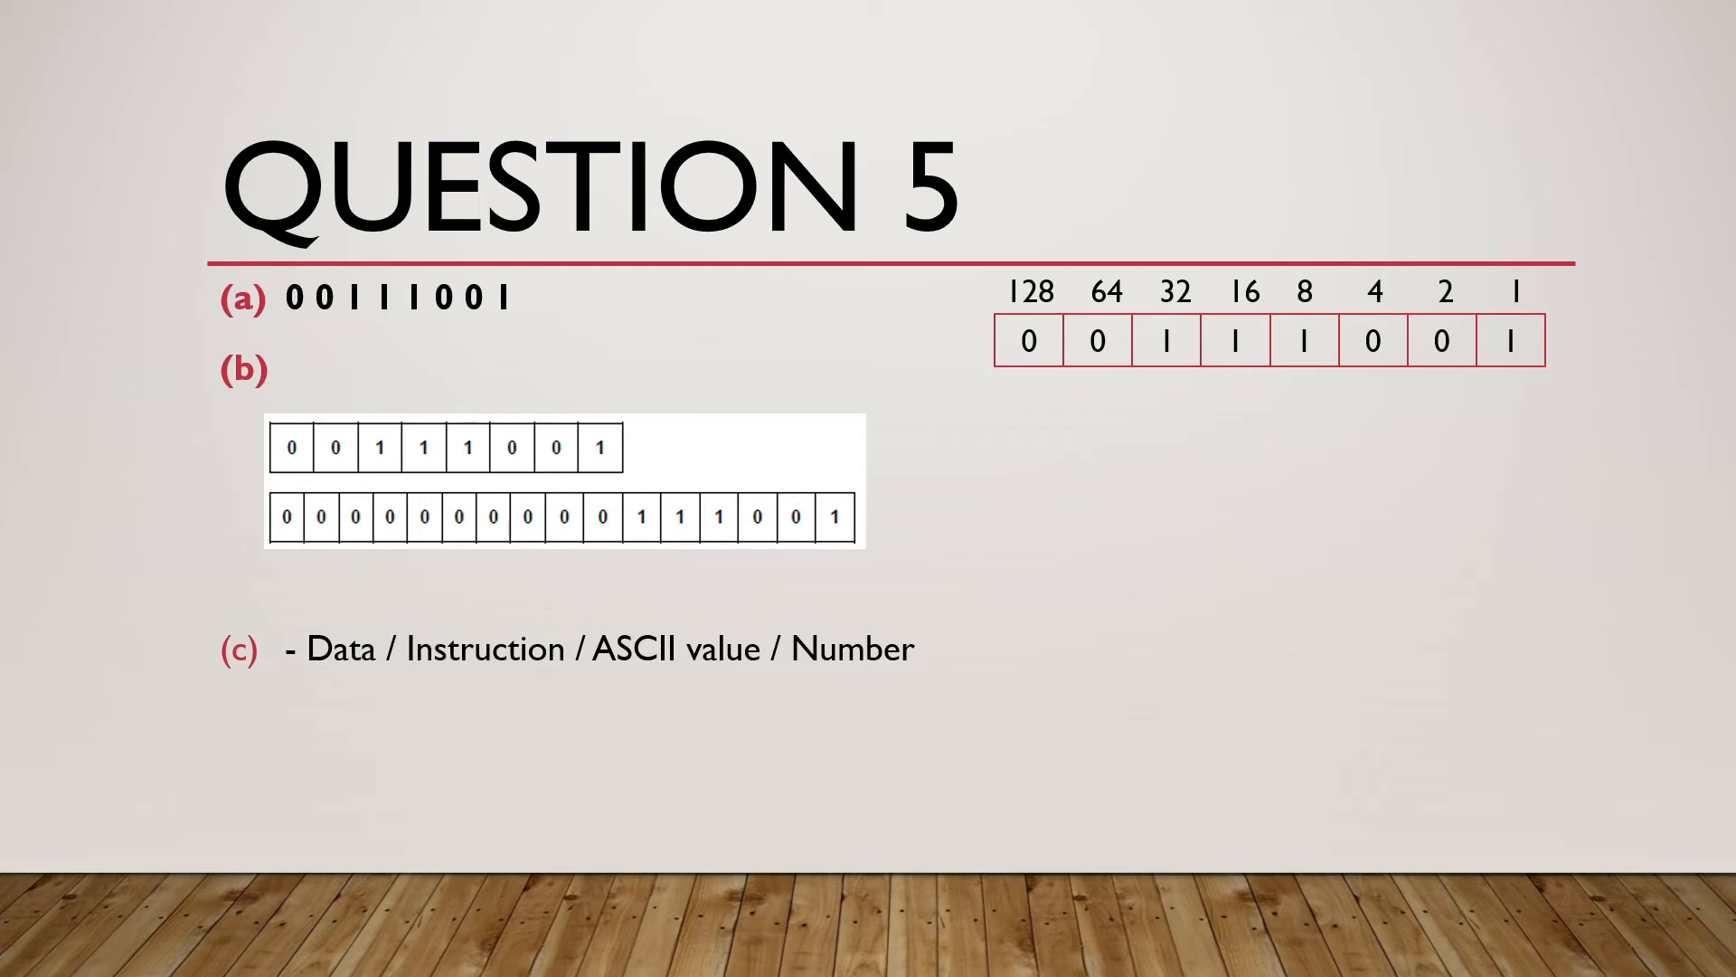
key("right")
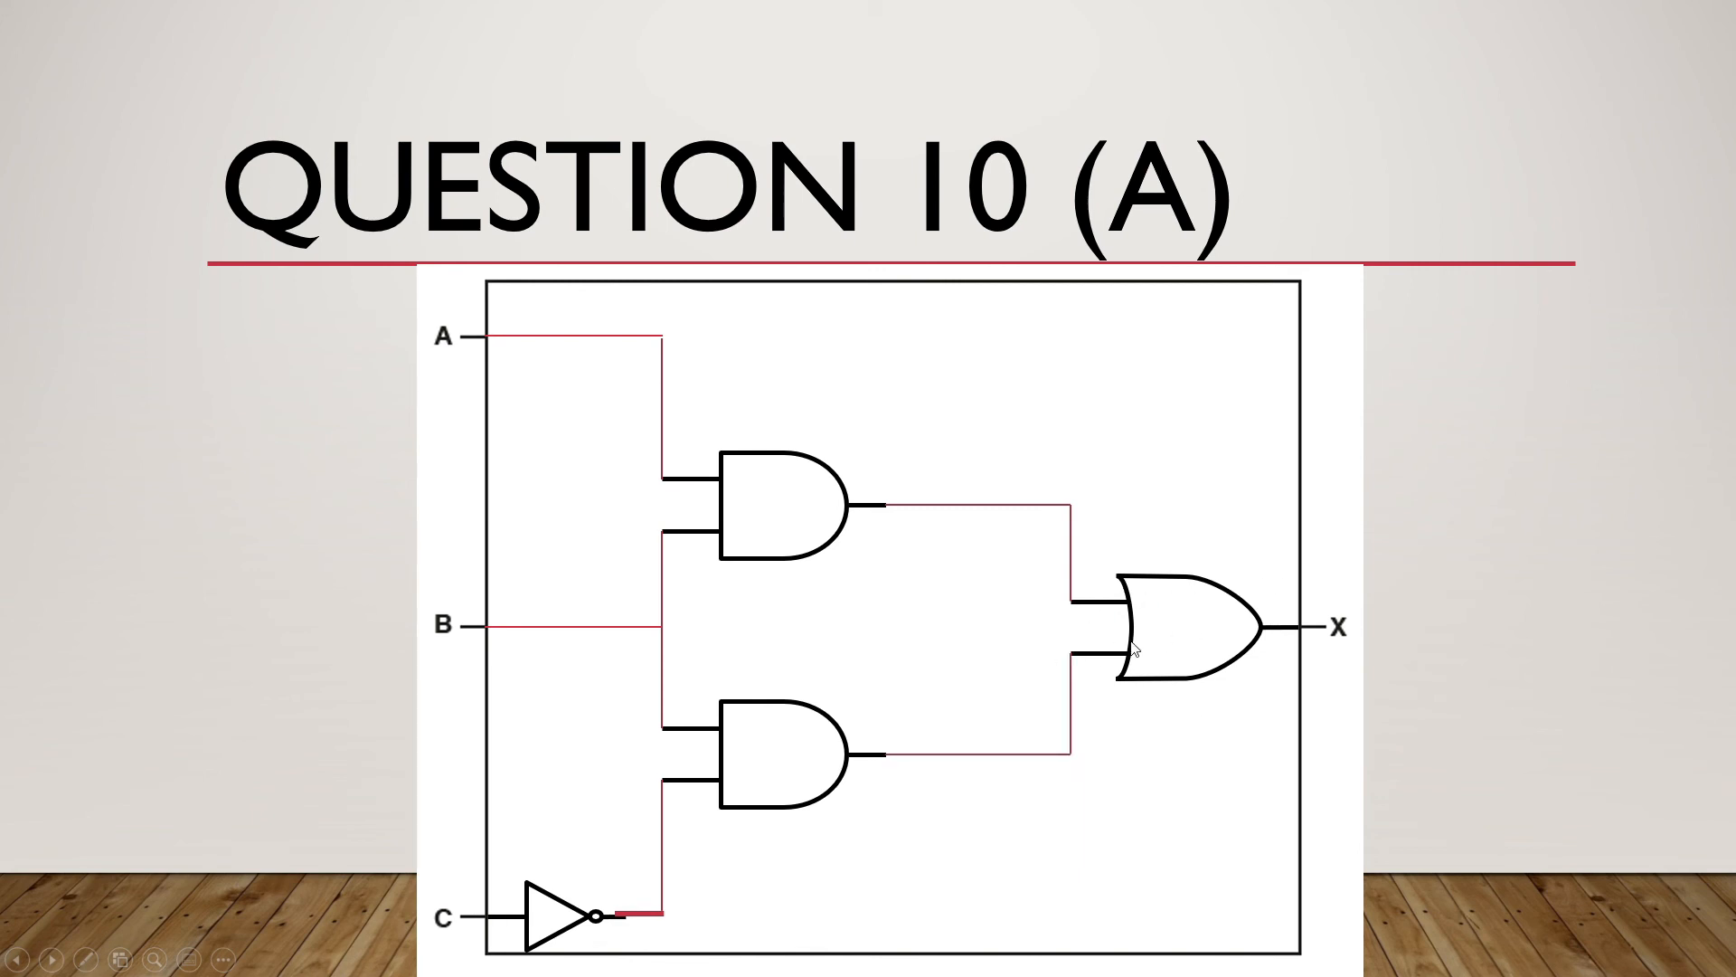
mouse_move(567, 761)
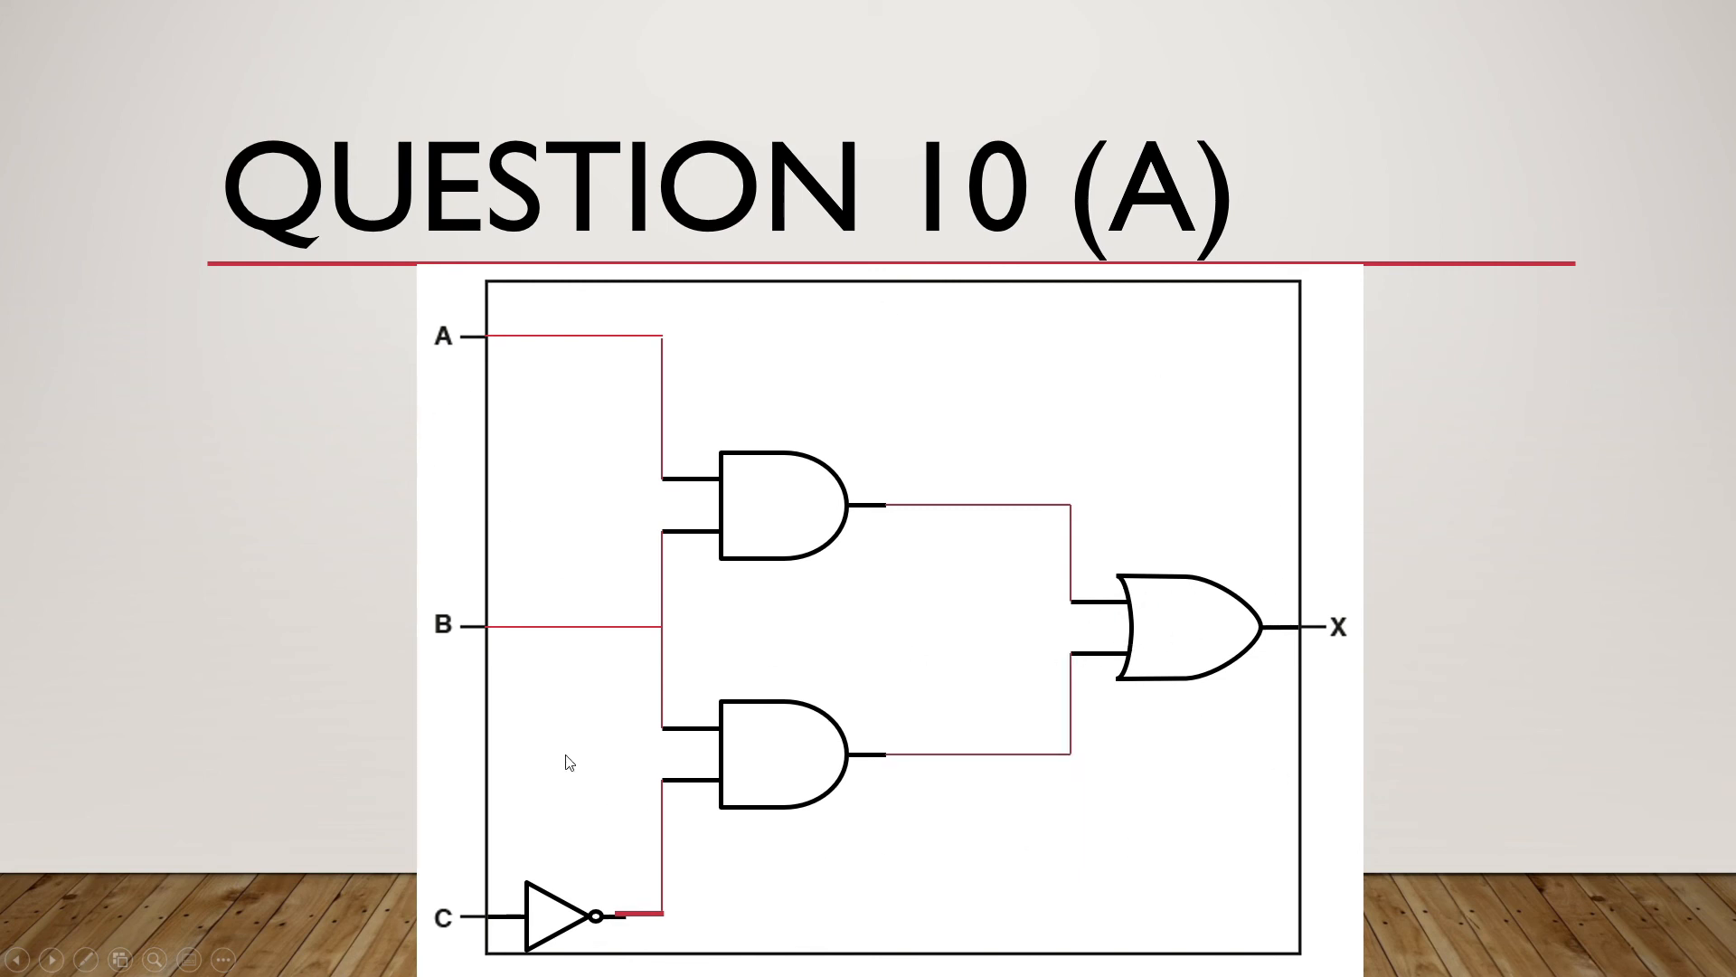
mouse_move(1499, 550)
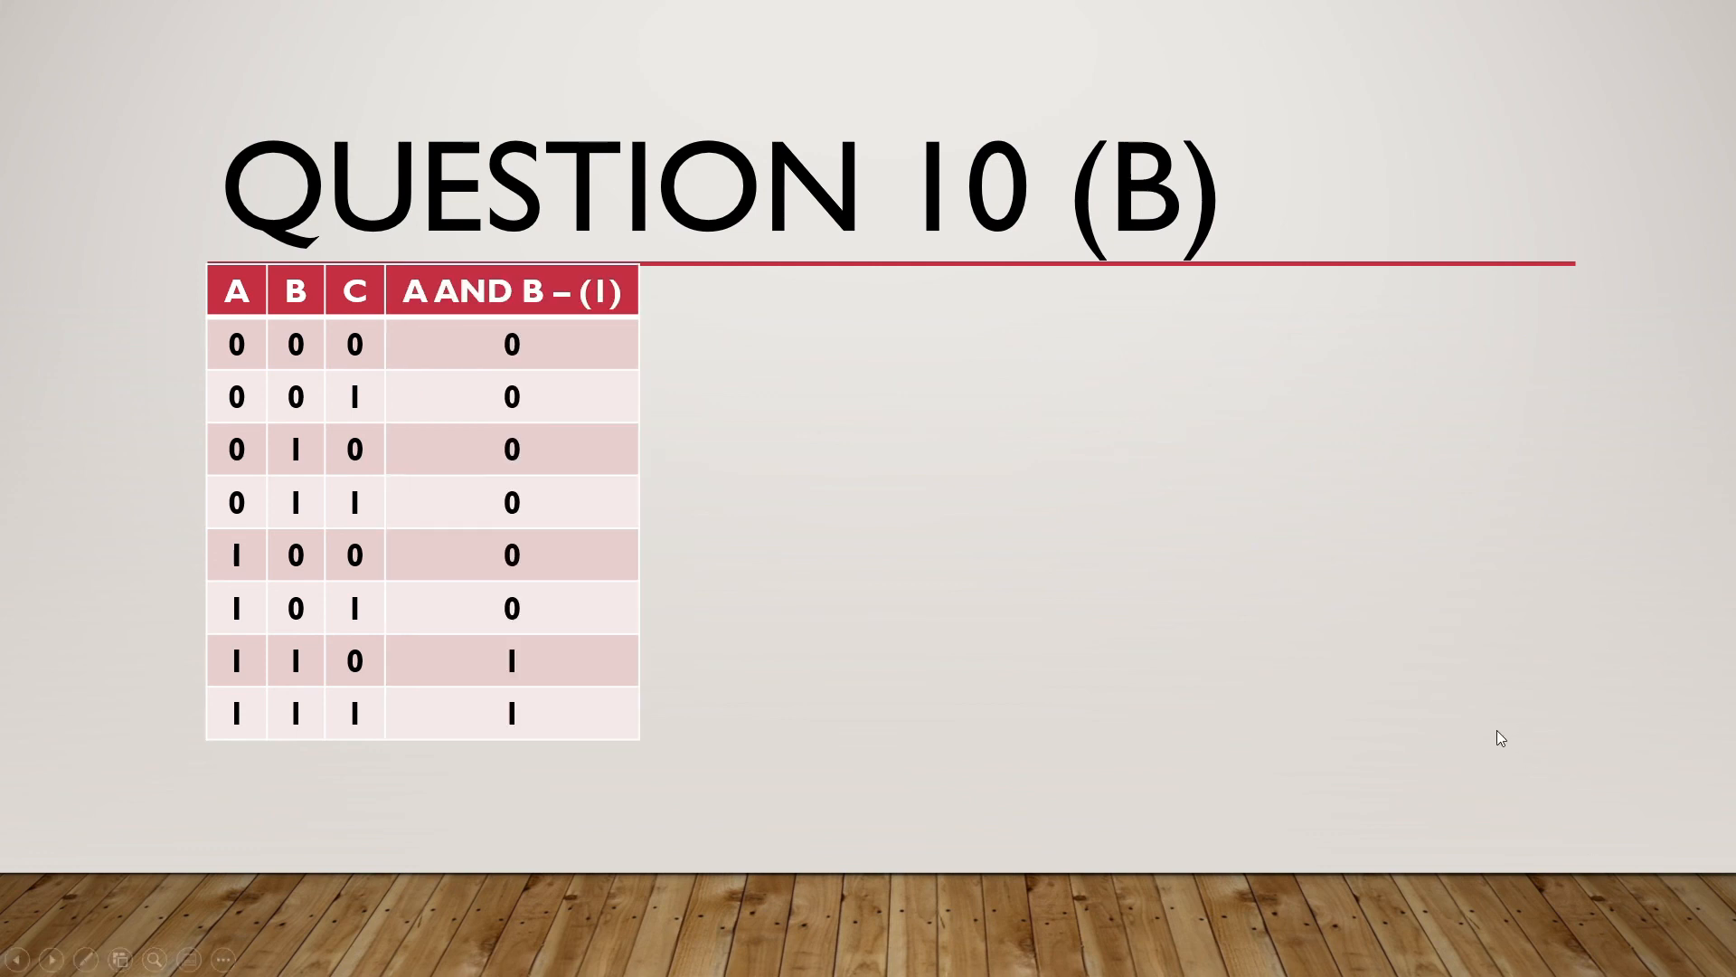
mouse_move(827, 578)
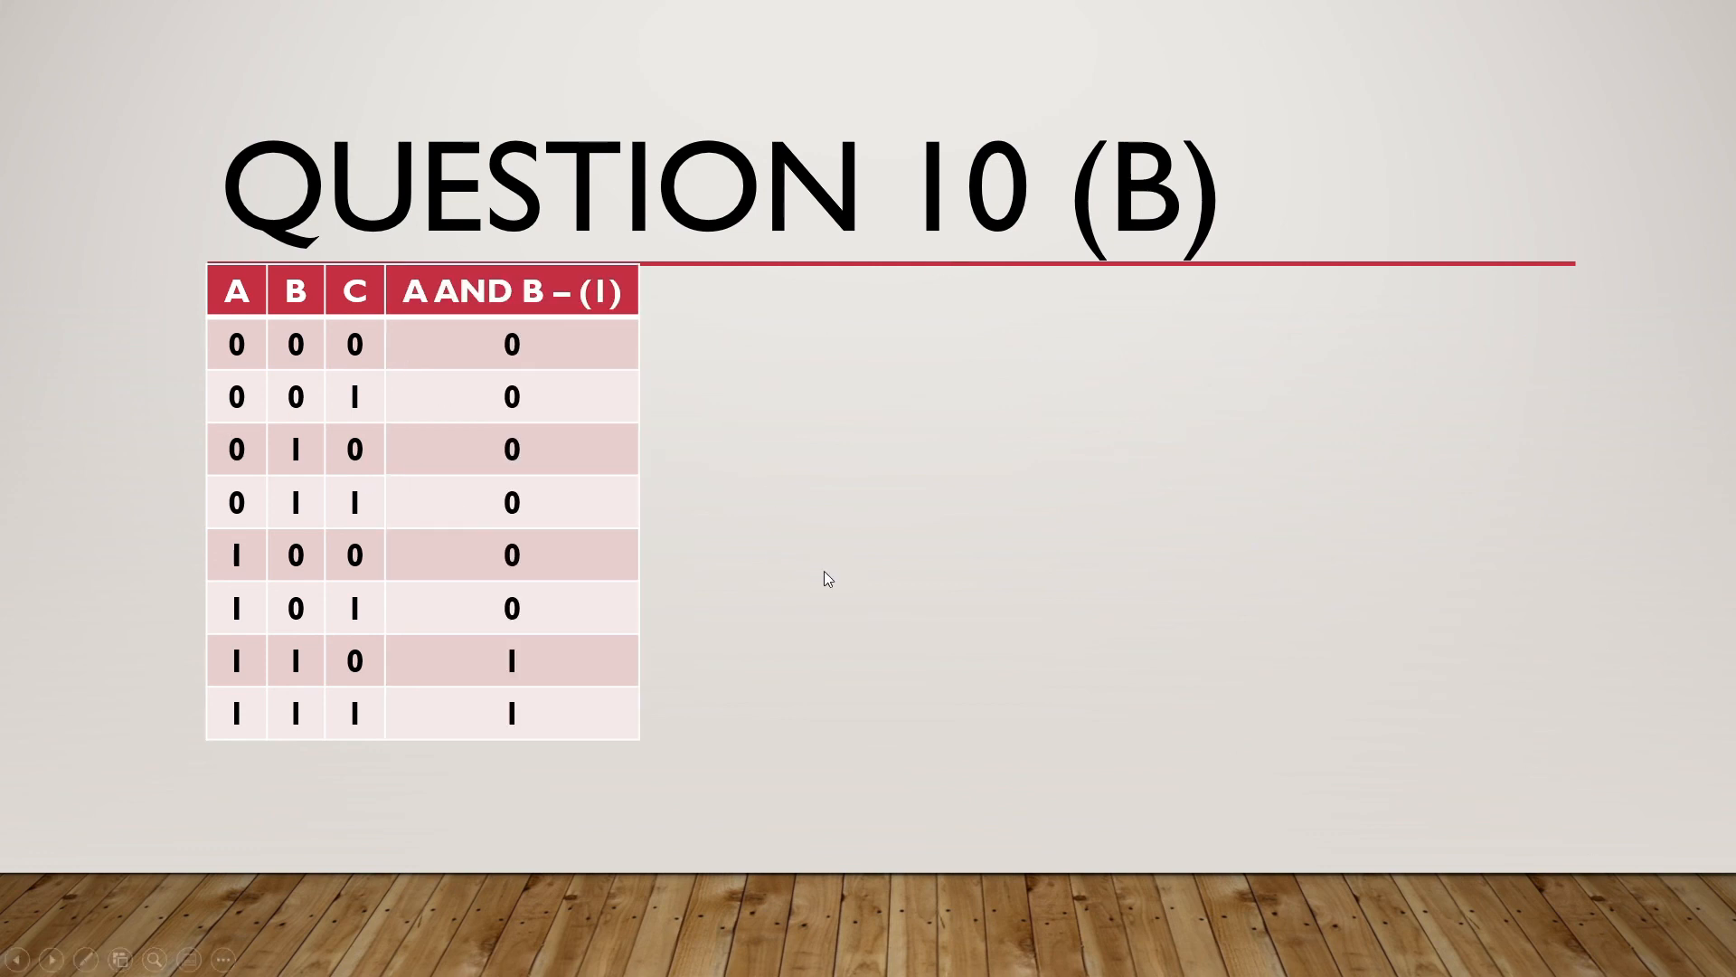
mouse_move(844, 580)
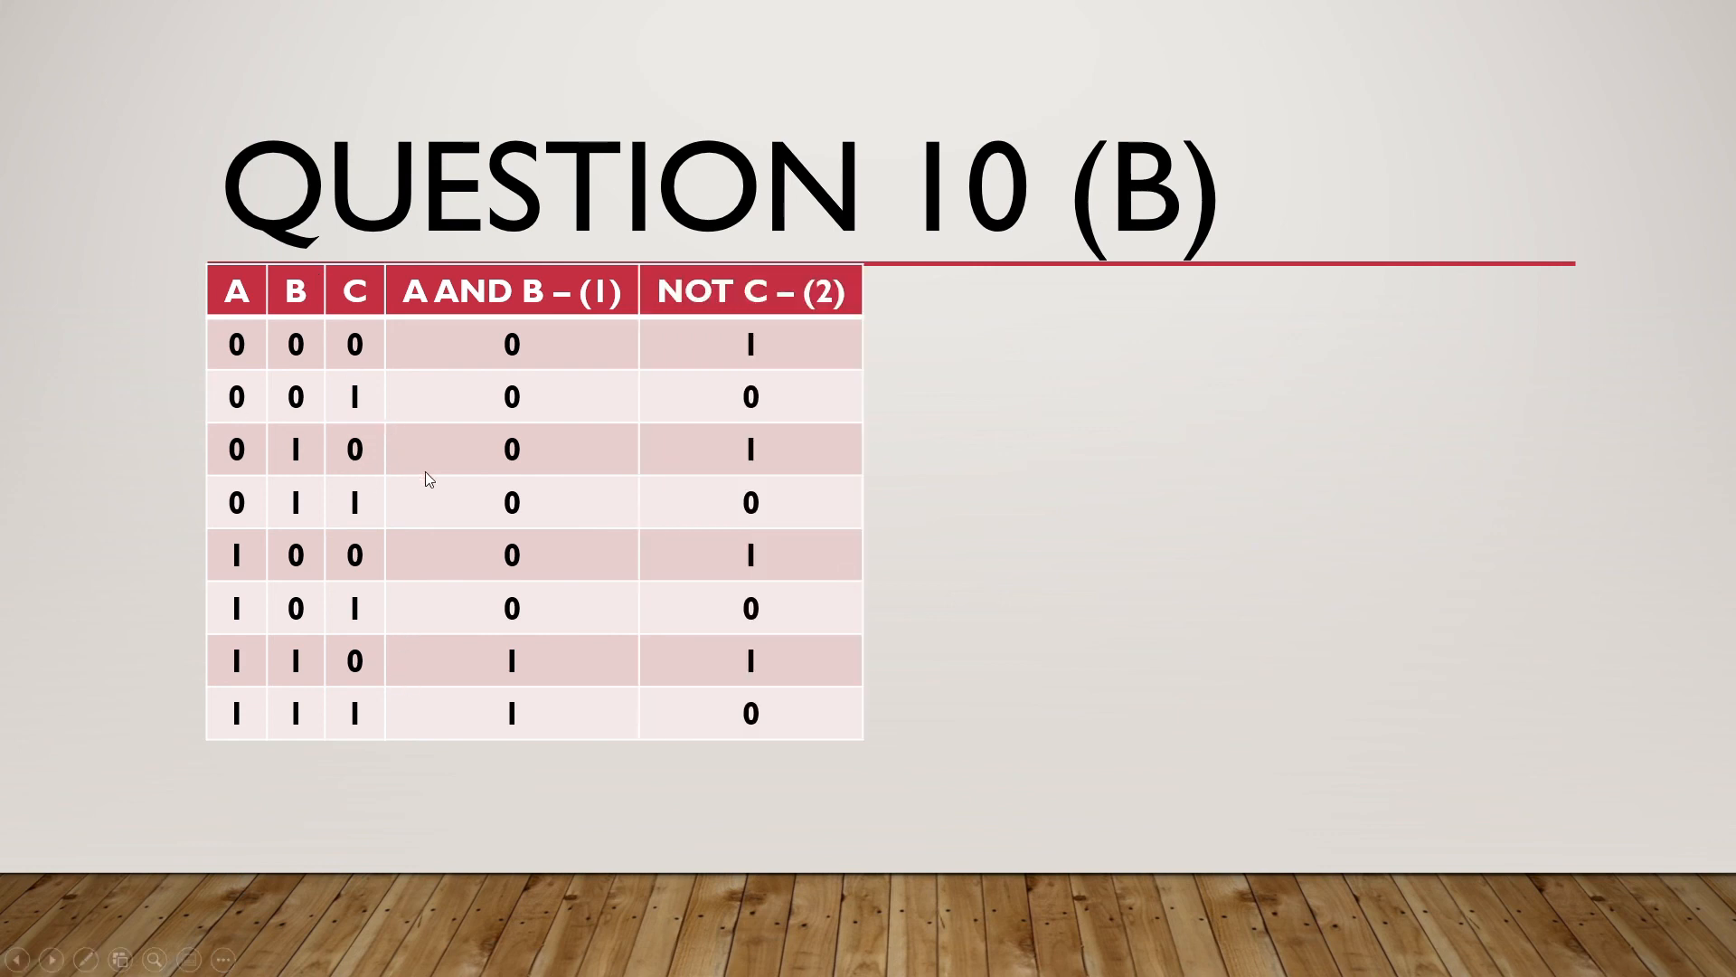
mouse_move(891, 510)
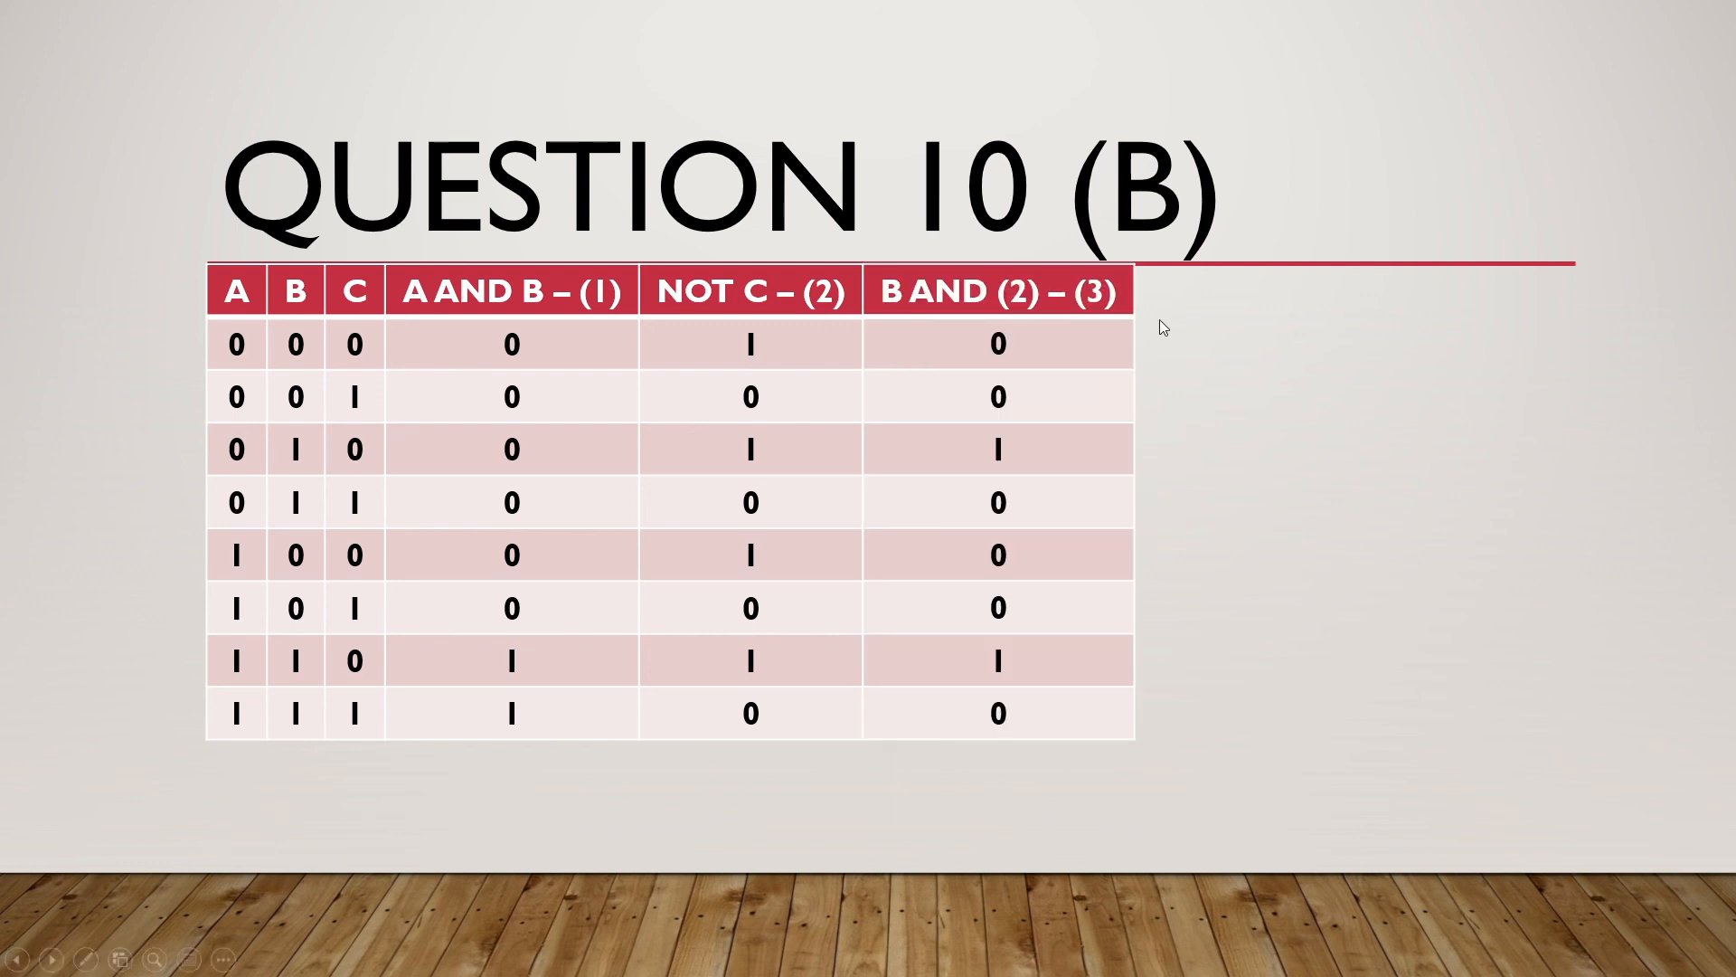
mouse_move(1079, 549)
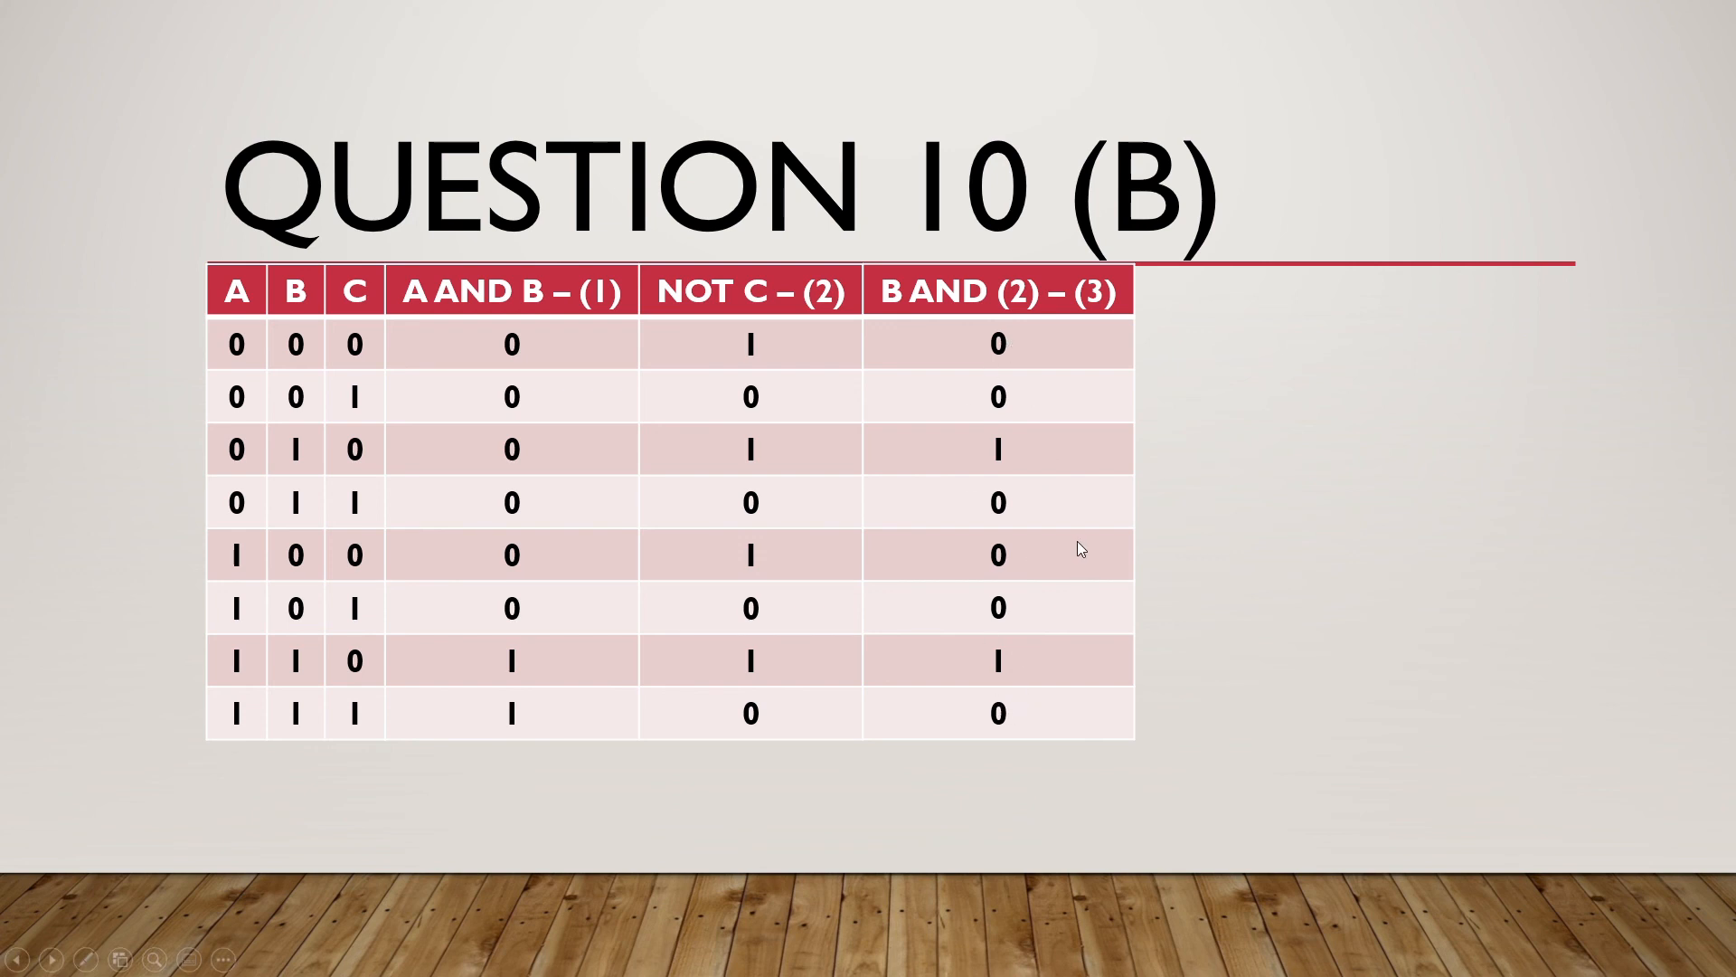